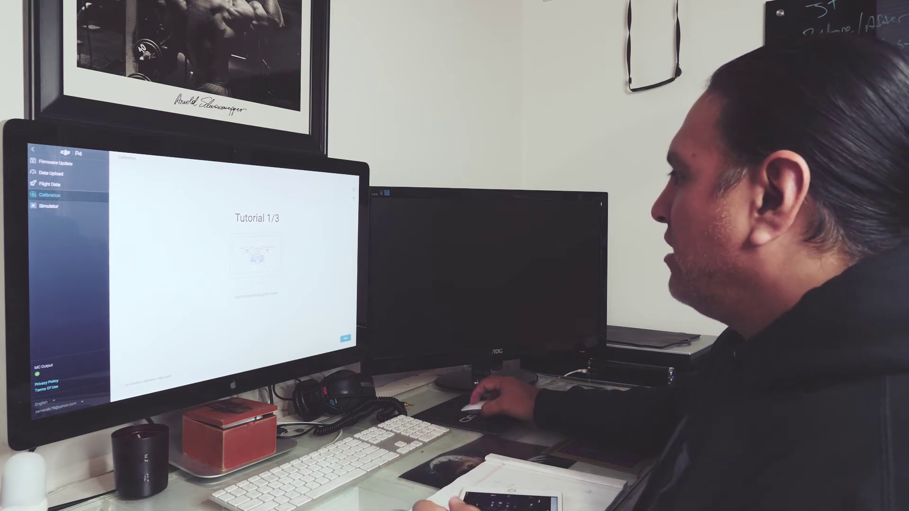
# - Advance the IMU calibration tutorial from screen 1/3 to screen 3/3 using Next
pyautogui.click(342, 338)
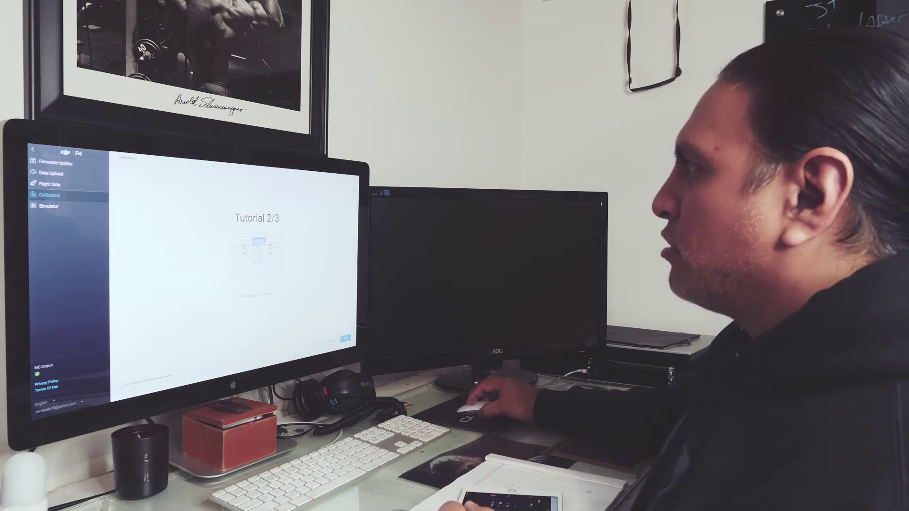
pyautogui.click(343, 339)
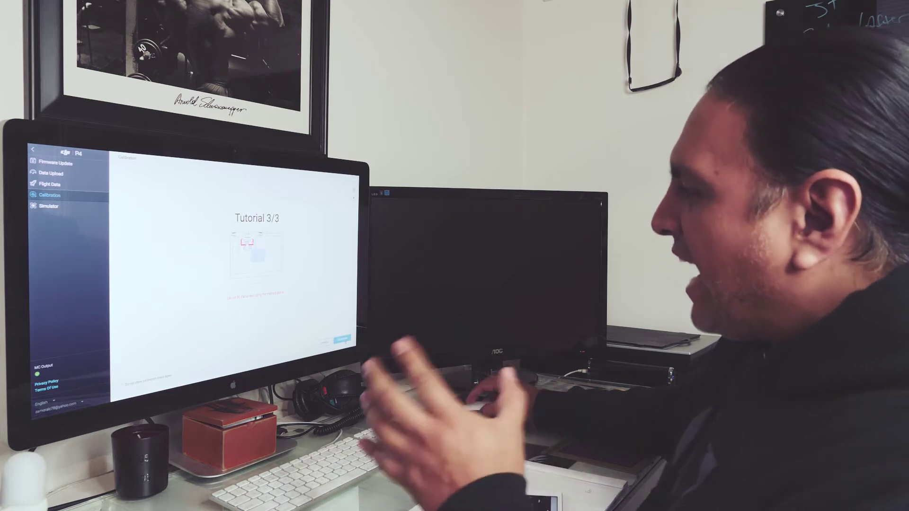